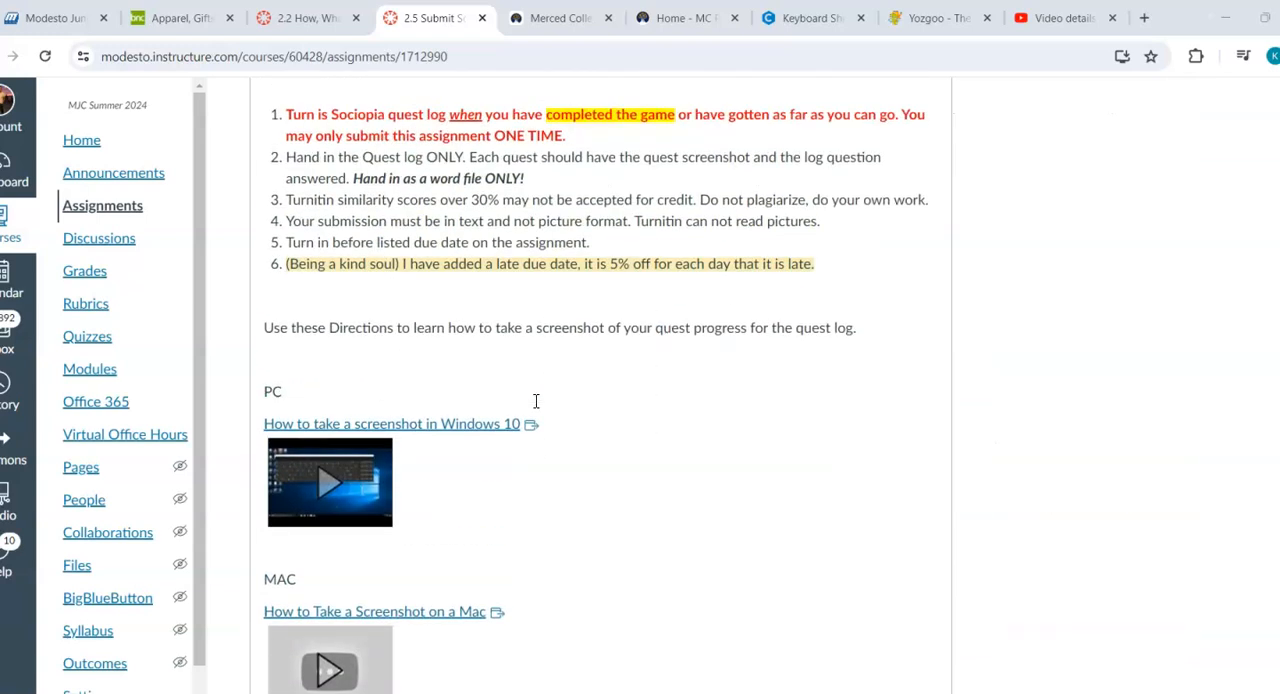
- Go to the course Modules page and scroll to item 2.5 Submit Sociopia Quest Log in Step 2
{"action": "scroll", "scroll_direction": "up", "scroll_amount": 3}
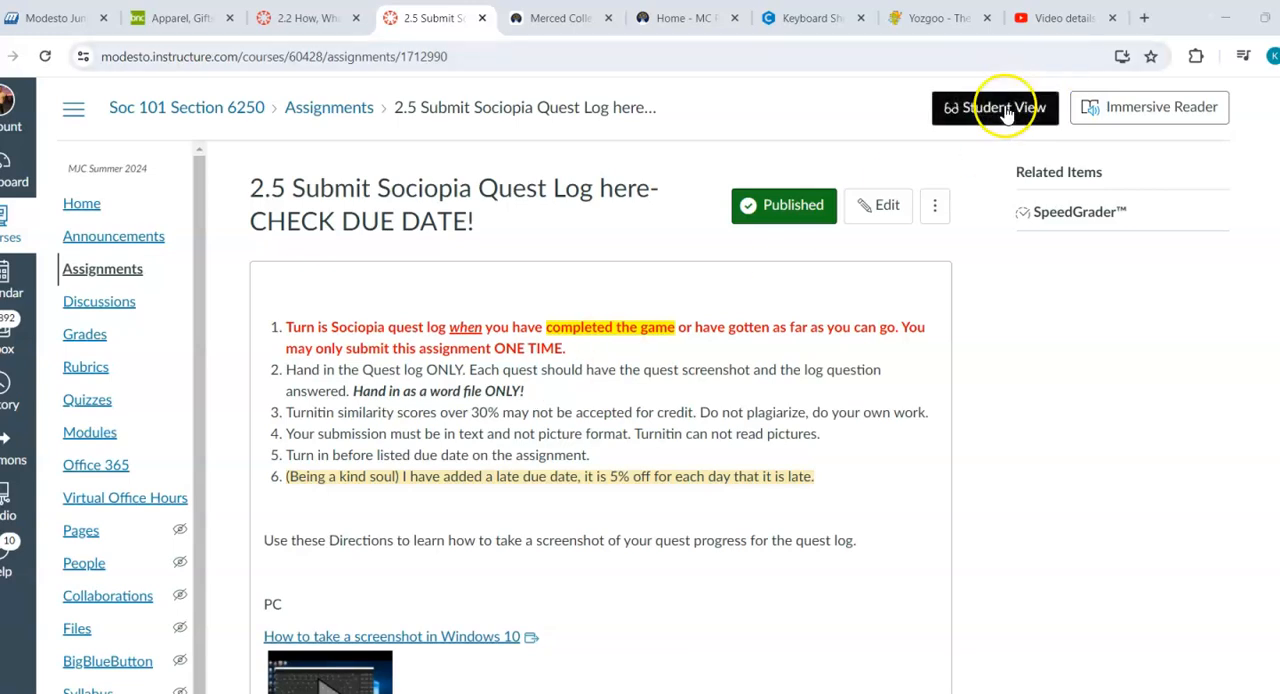
{"action": "mouse_move", "coordinate": [852, 460]}
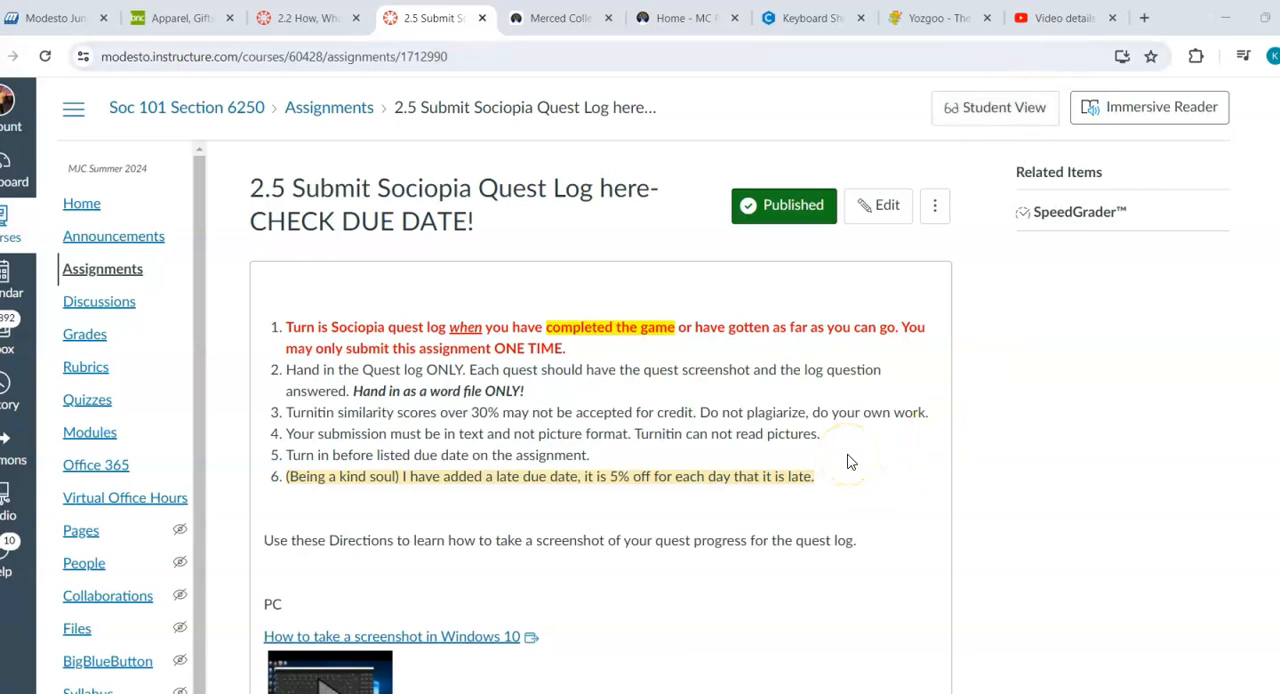
{"action": "mouse_move", "coordinate": [280, 200]}
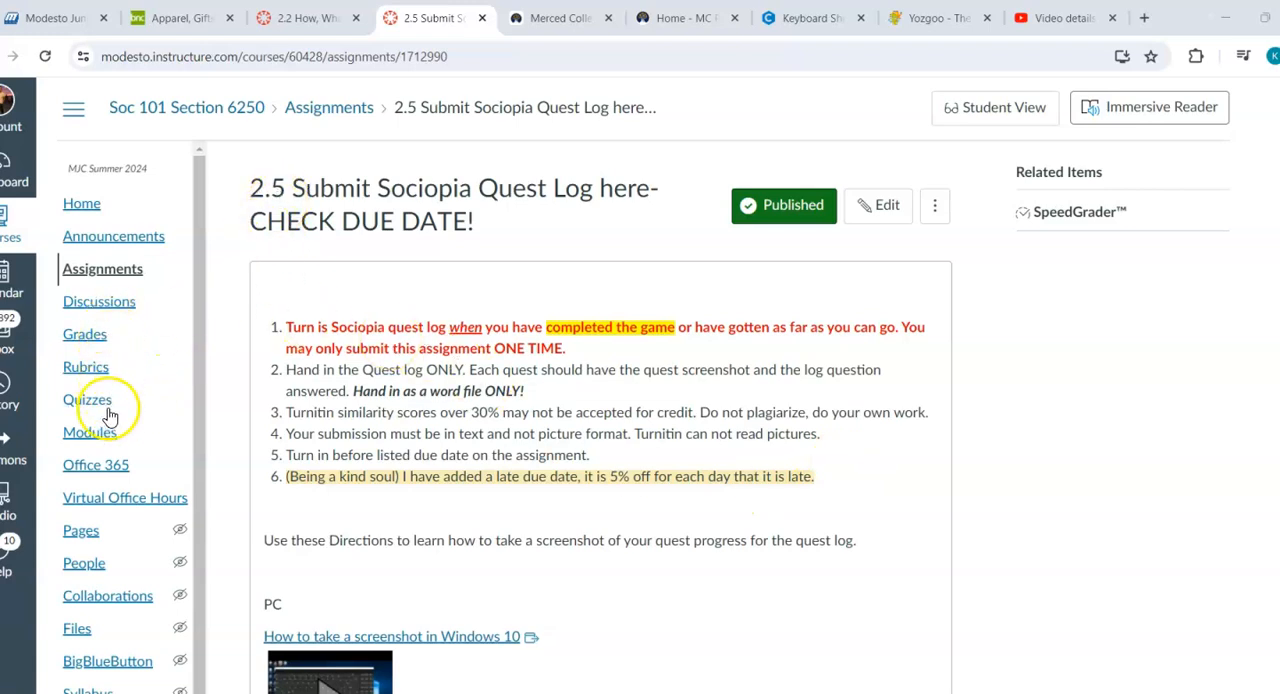
{"action": "mouse_move", "coordinate": [100, 270]}
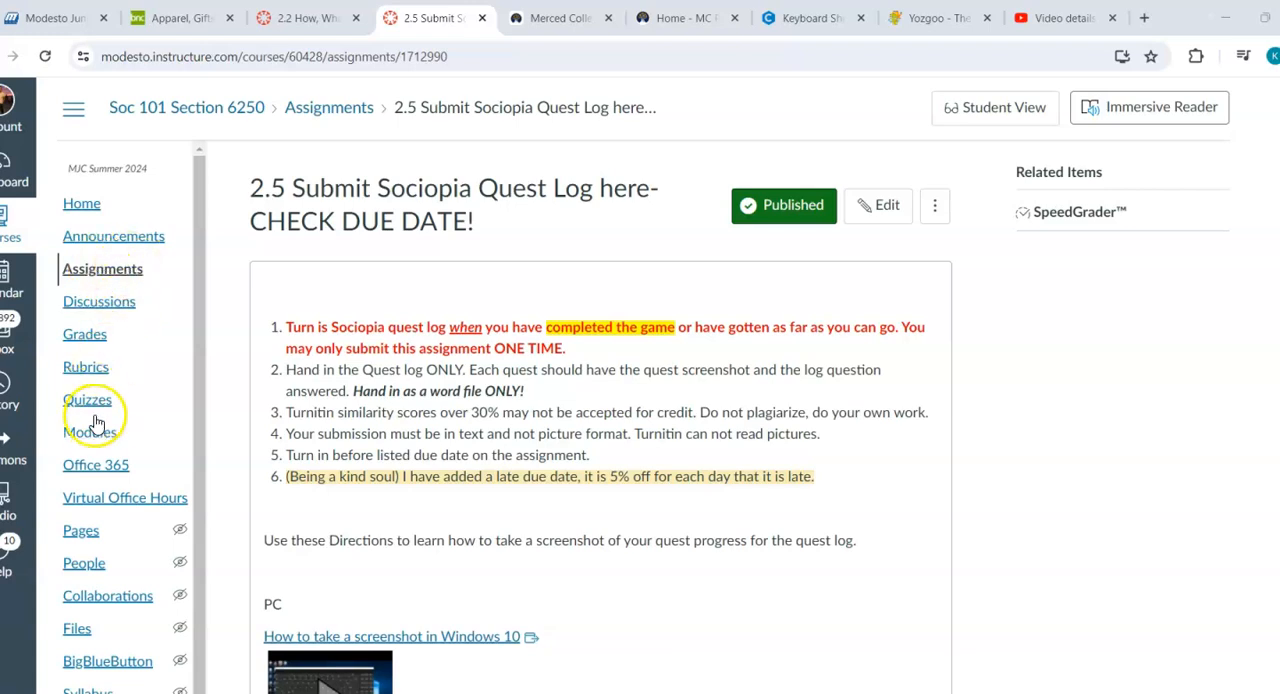
{"action": "left_click", "coordinate": [90, 432]}
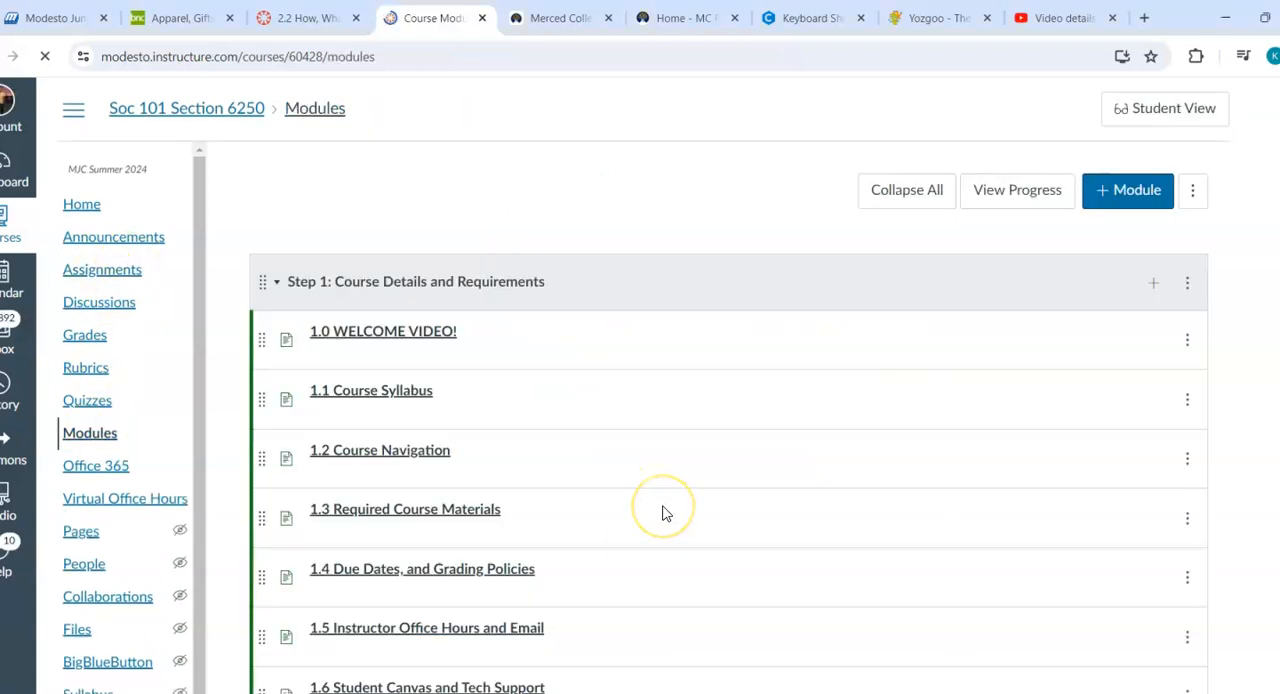
{"action": "scroll", "scroll_direction": "down", "scroll_amount": 3}
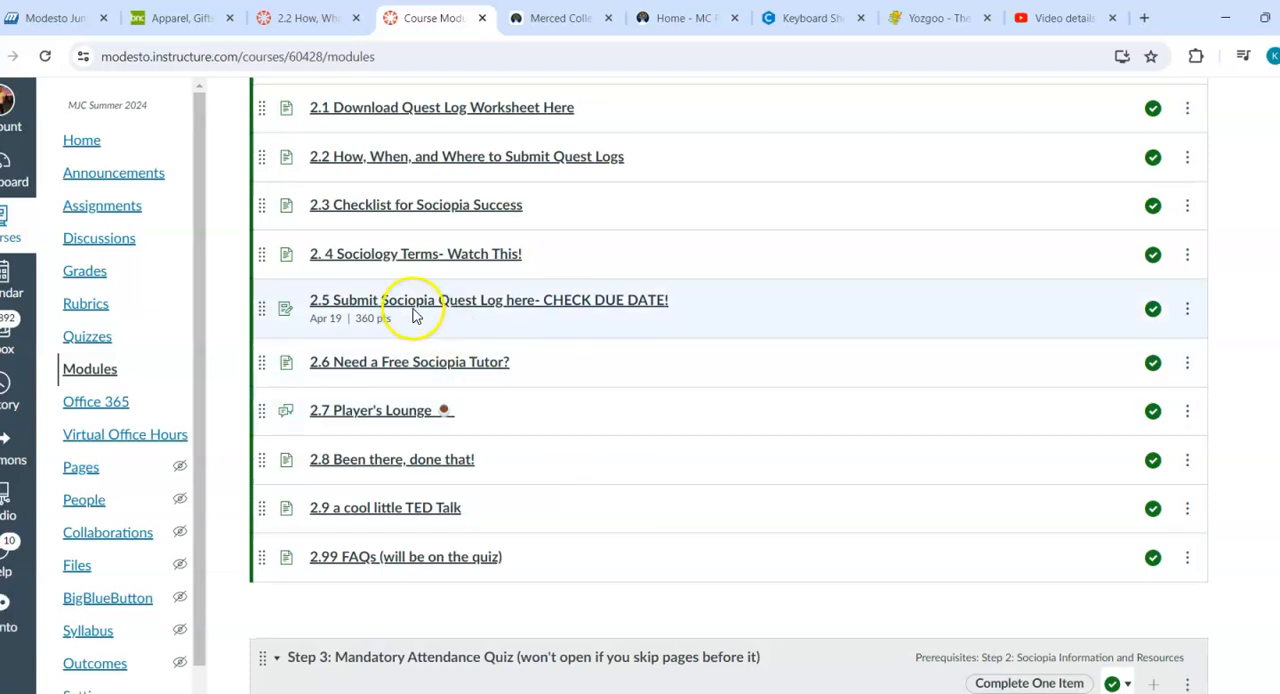
{"action": "mouse_move", "coordinate": [560, 308]}
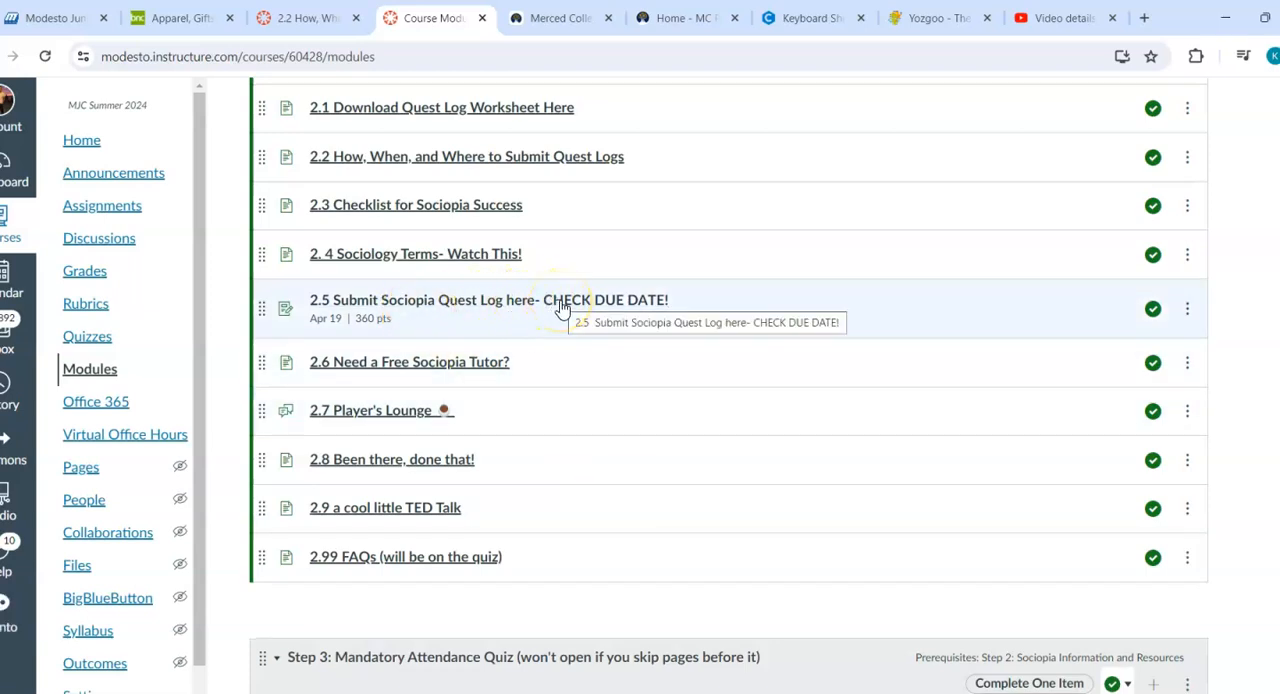
{"action": "mouse_move", "coordinate": [324, 336]}
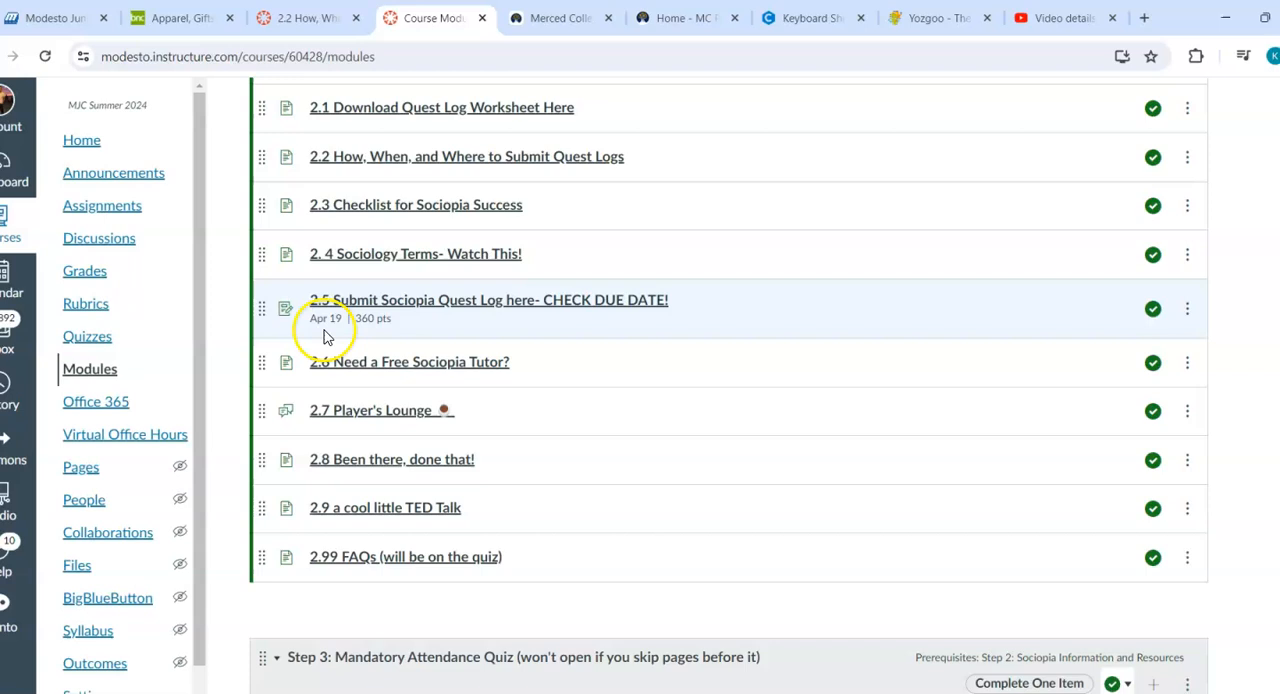
{"action": "mouse_move", "coordinate": [456, 304]}
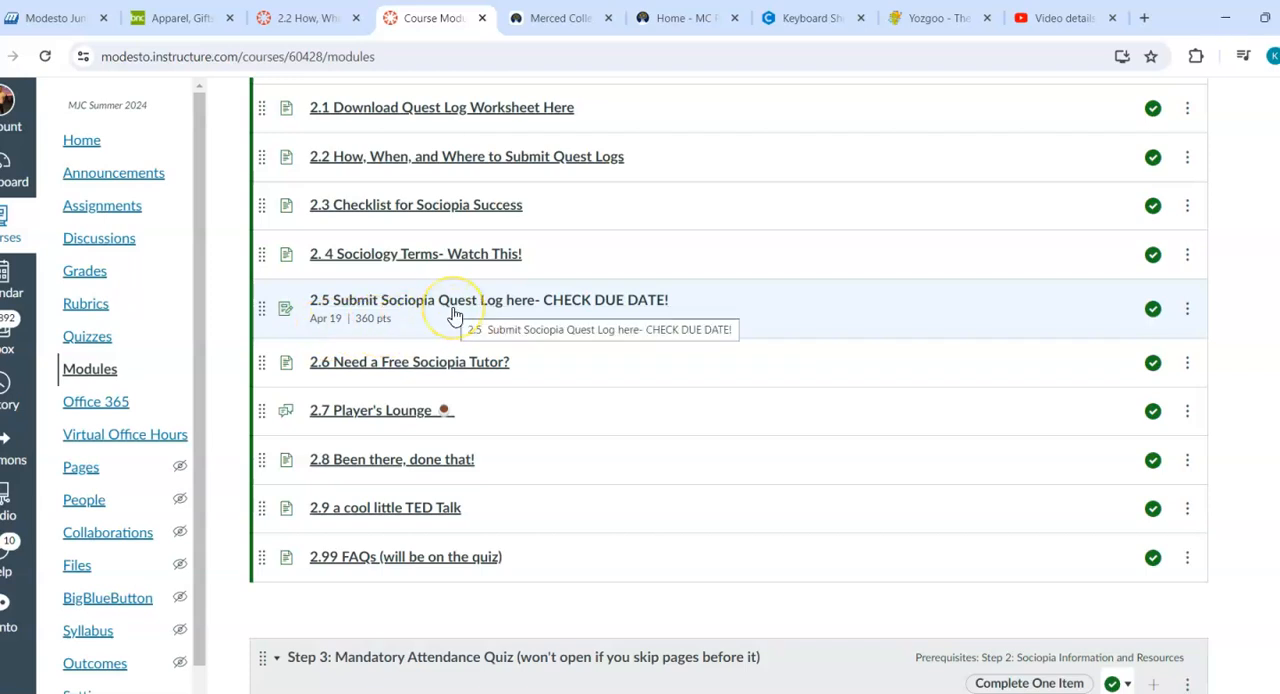
{"action": "mouse_move", "coordinate": [456, 310]}
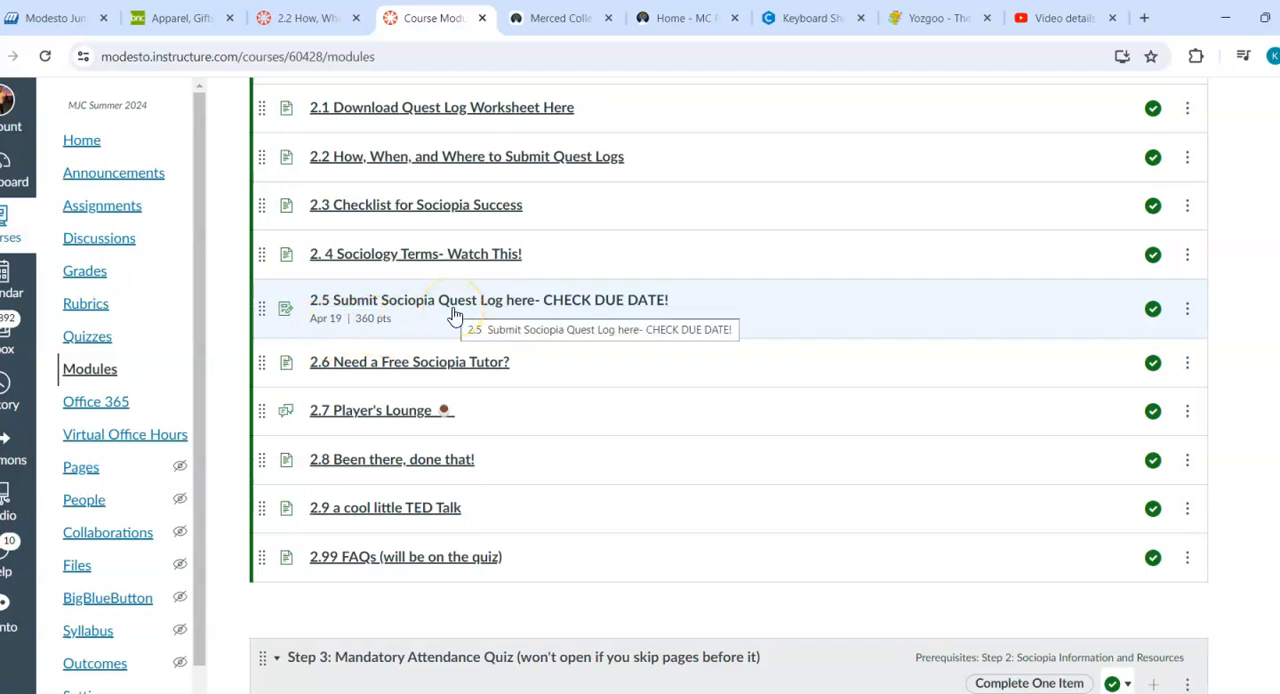
- Open the 2.5 Submit Sociopia Quest Log assignment and read its instructions, screenshot guides and 360-point value
{"action": "left_click", "coordinate": [488, 300]}
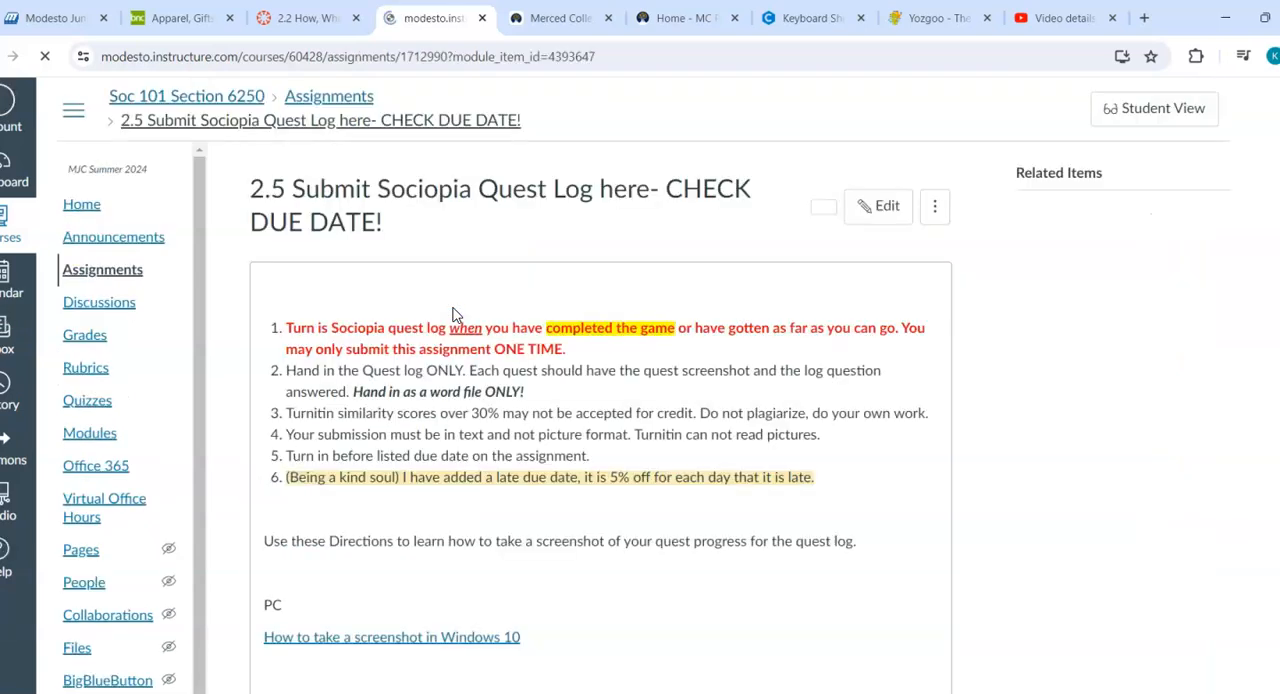
{"action": "scroll", "scroll_direction": "down", "scroll_amount": 3}
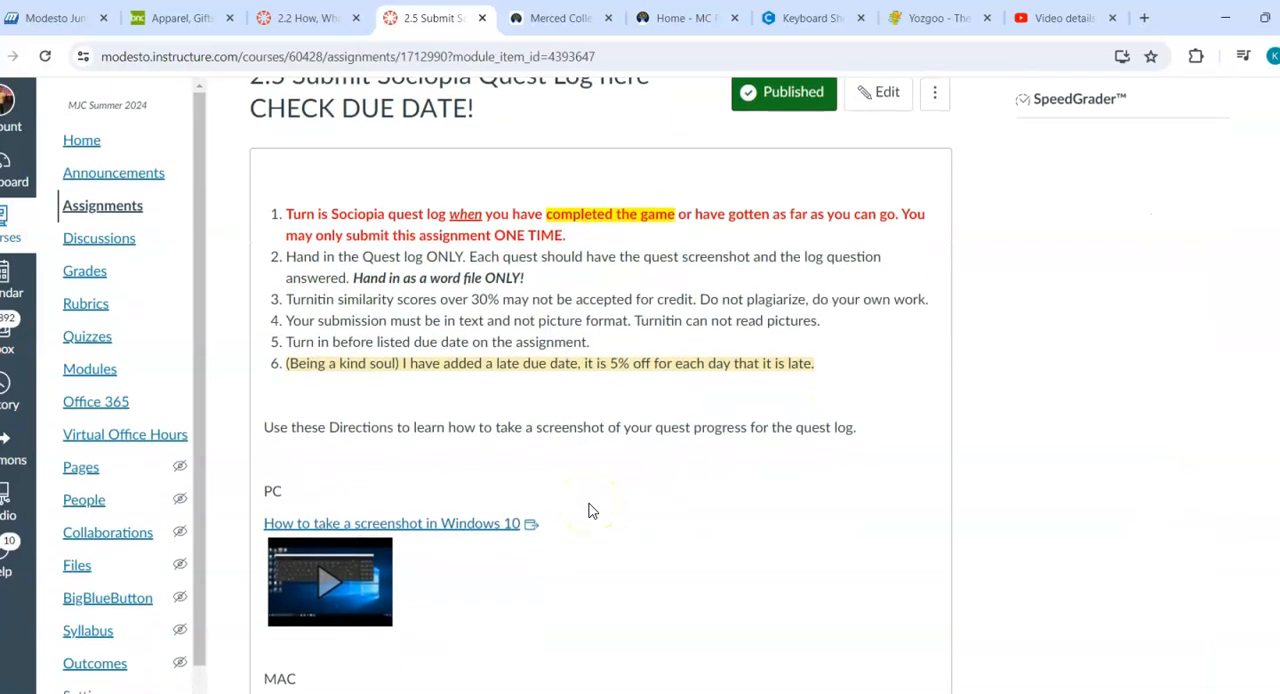
{"action": "scroll", "scroll_direction": "down", "scroll_amount": 3}
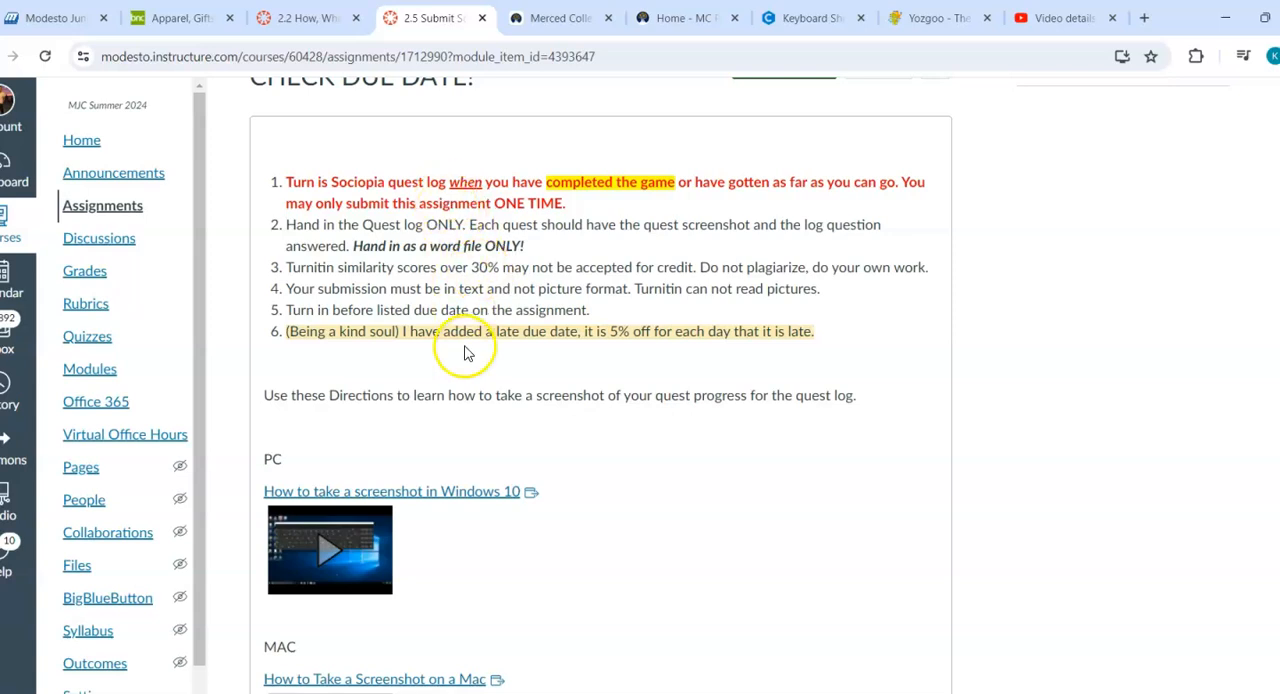
{"action": "mouse_move", "coordinate": [466, 350]}
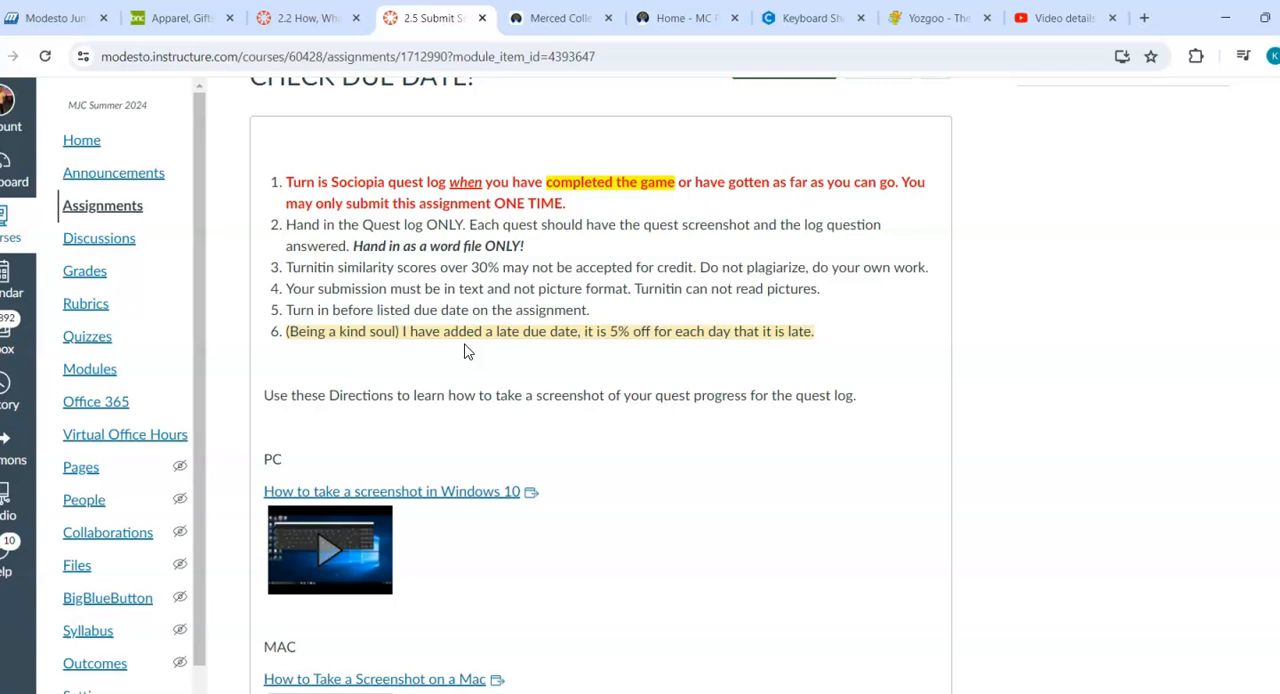
{"action": "scroll", "scroll_direction": "down", "scroll_amount": 3}
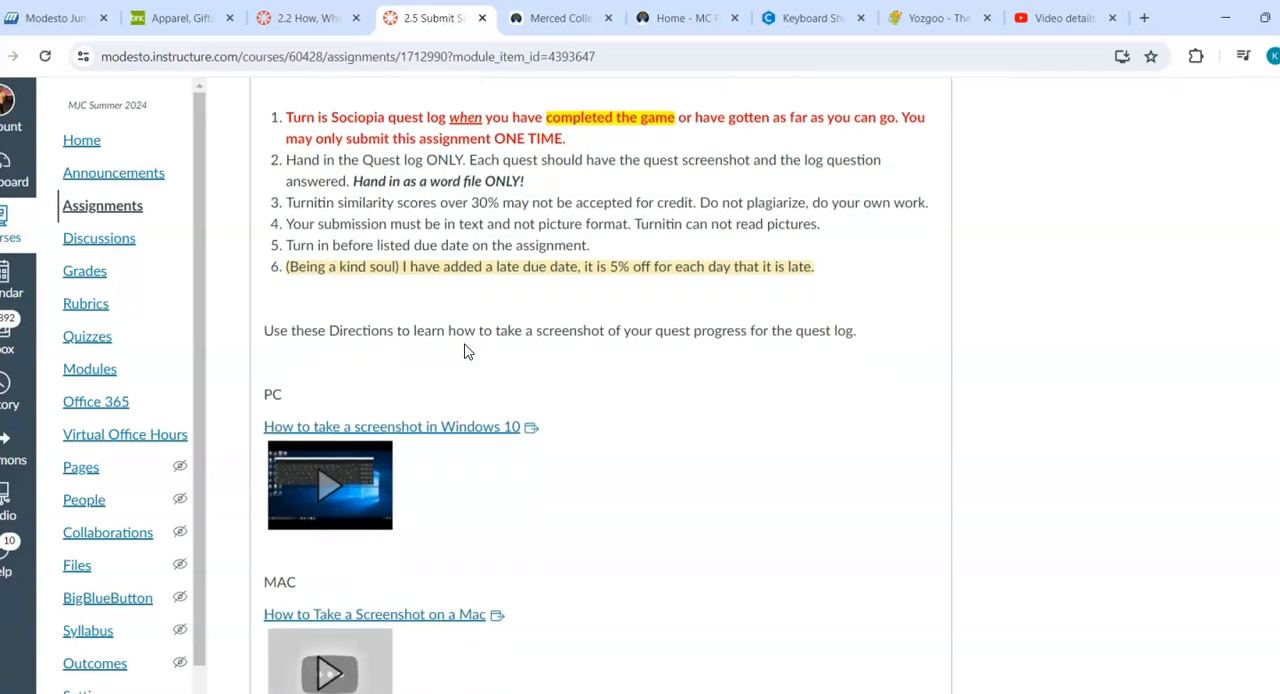
{"action": "scroll", "scroll_direction": "down", "scroll_amount": 3}
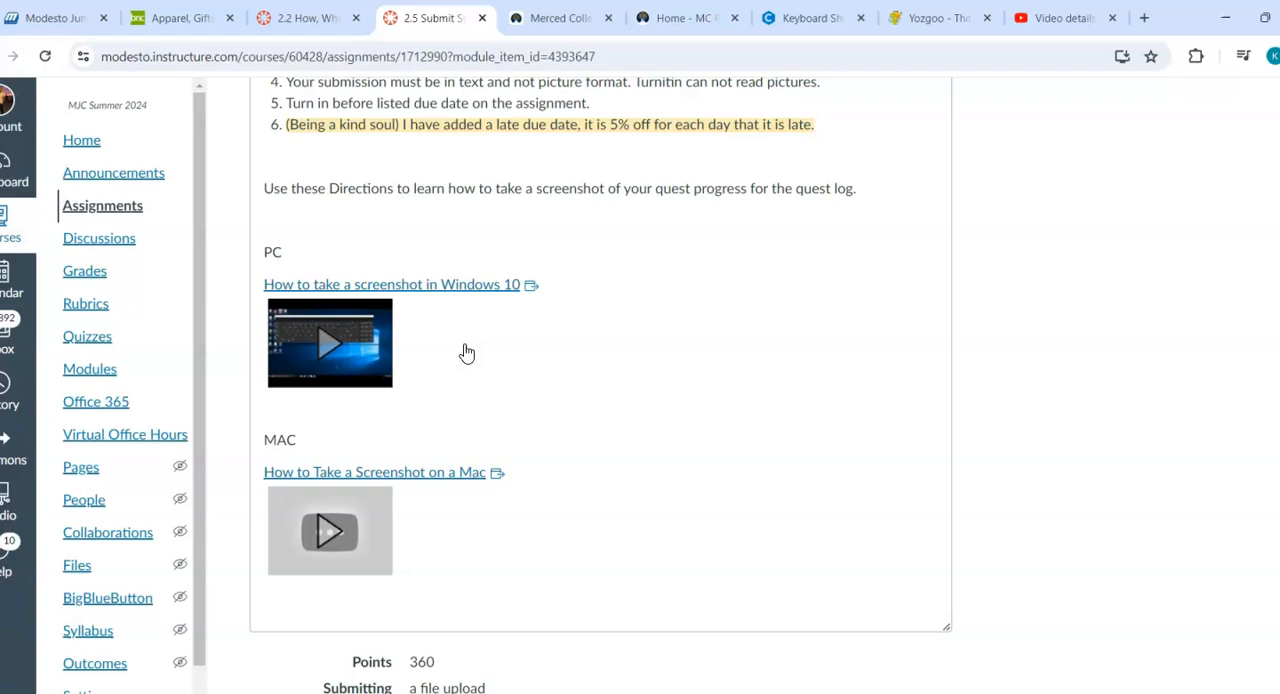
{"action": "scroll", "scroll_direction": "down", "scroll_amount": 3}
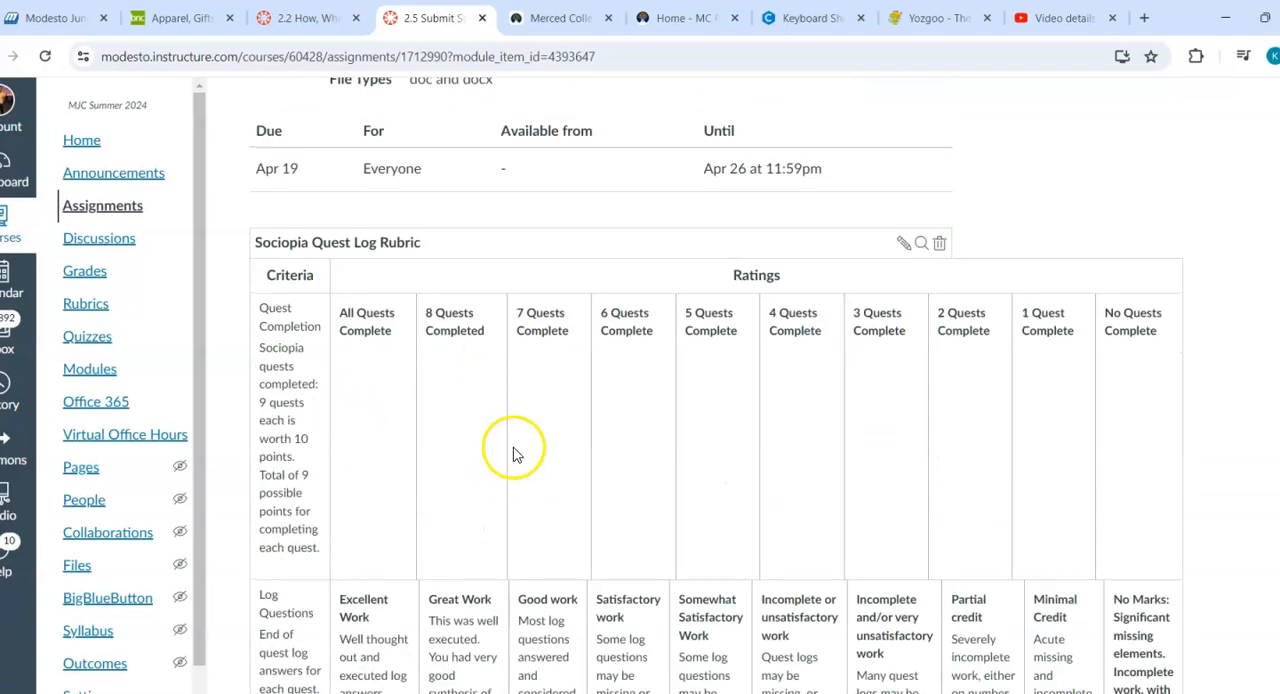
{"action": "scroll", "scroll_direction": "down", "scroll_amount": 3}
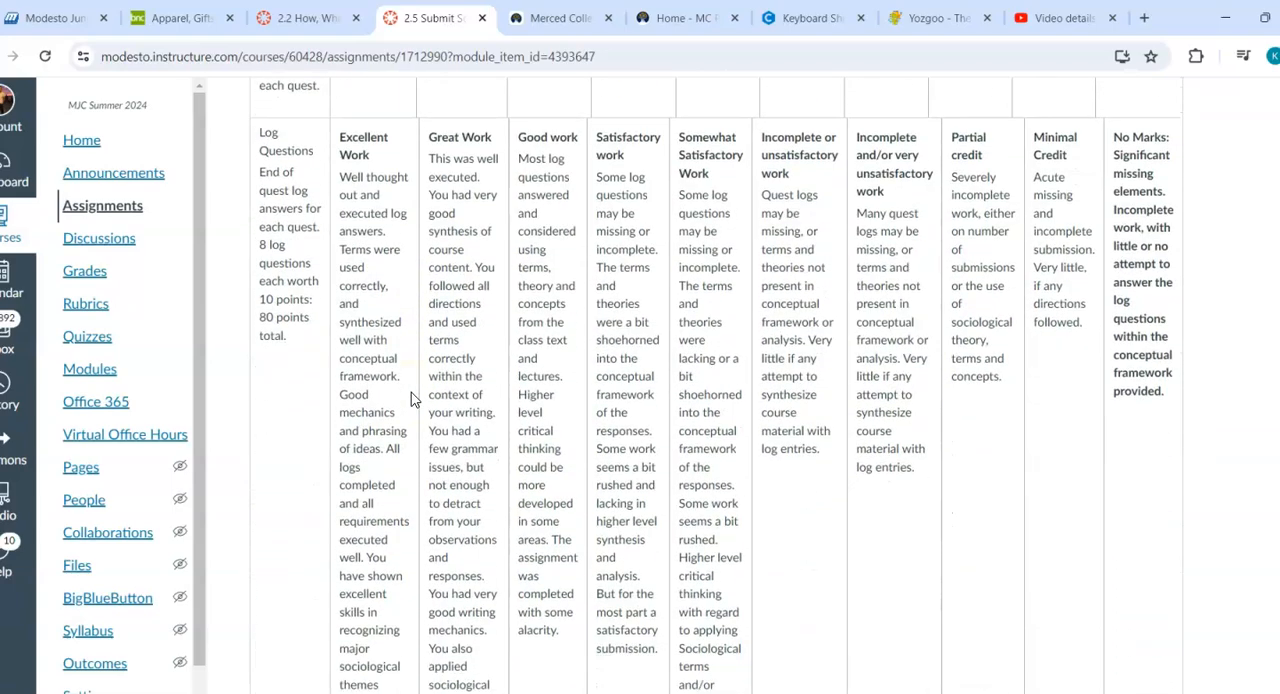
{"action": "scroll", "scroll_direction": "up", "scroll_amount": 3}
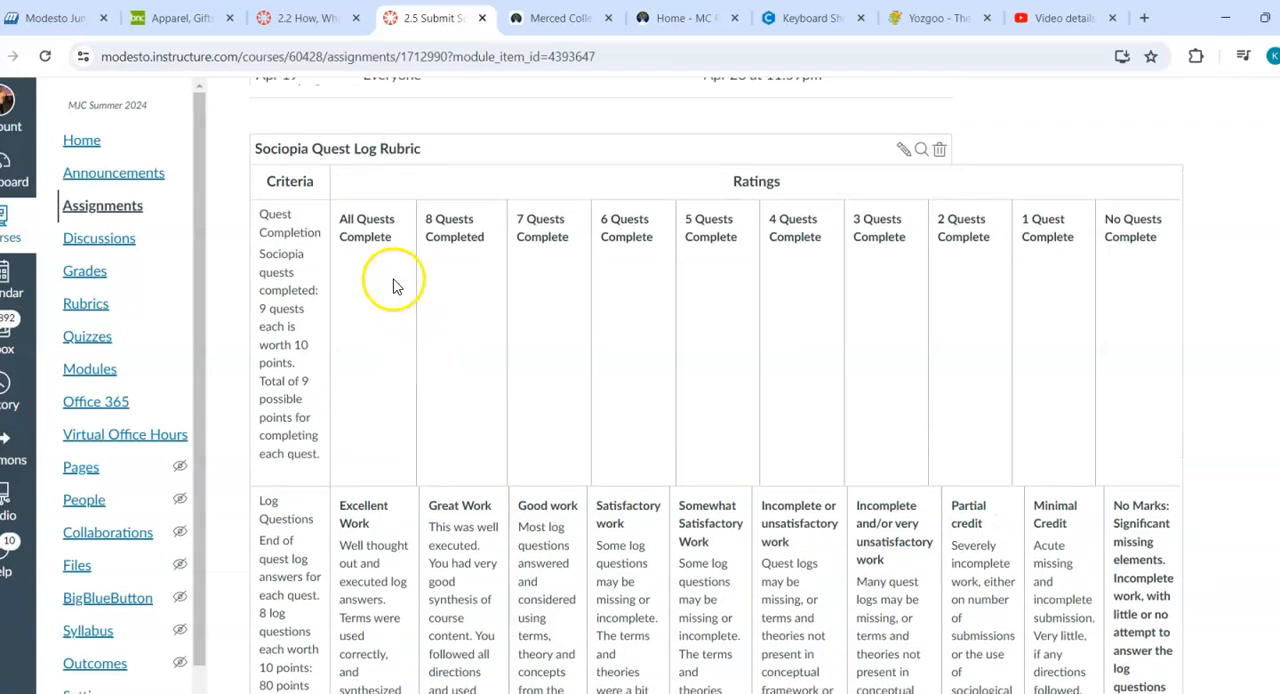
{"action": "mouse_move", "coordinate": [756, 276]}
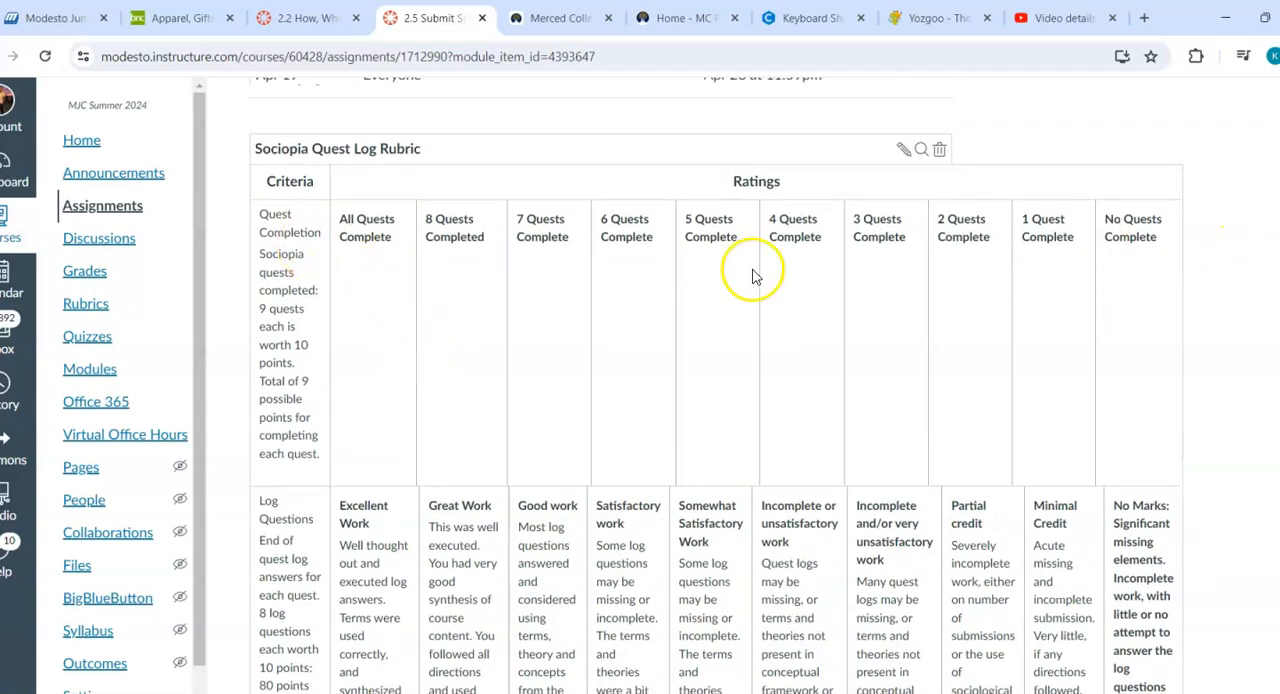
{"action": "scroll", "scroll_direction": "down", "scroll_amount": 3}
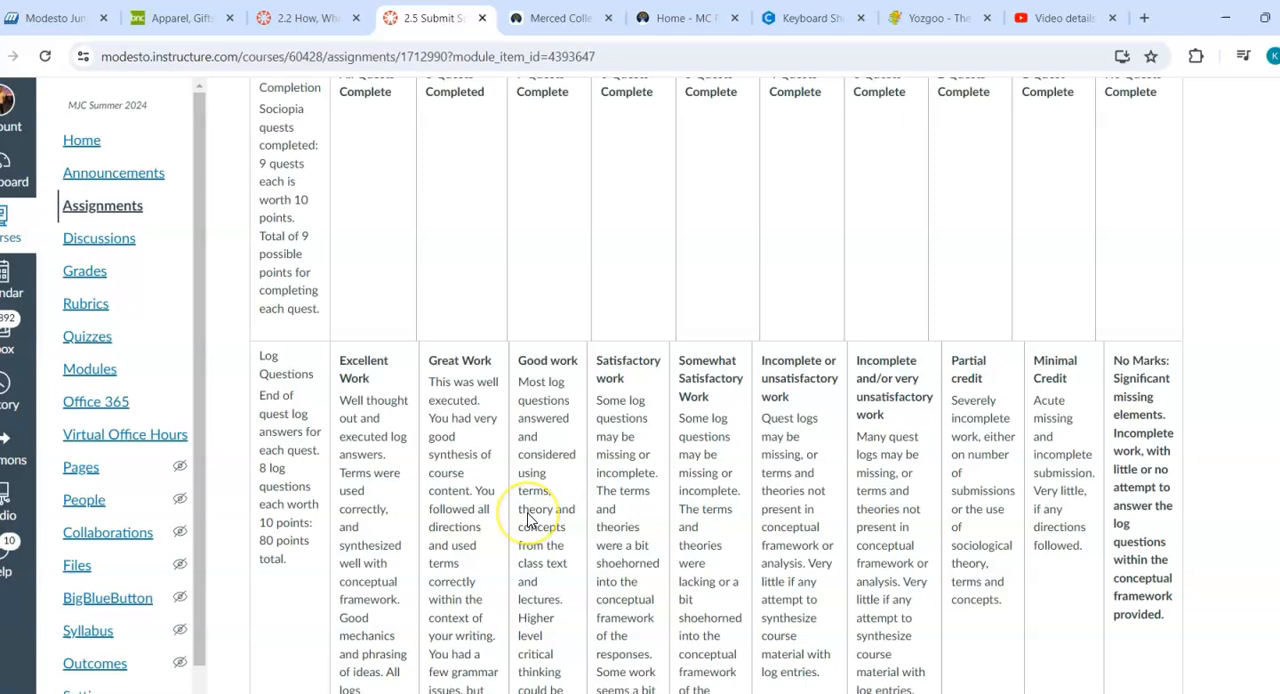
{"action": "scroll", "scroll_direction": "up", "scroll_amount": 3}
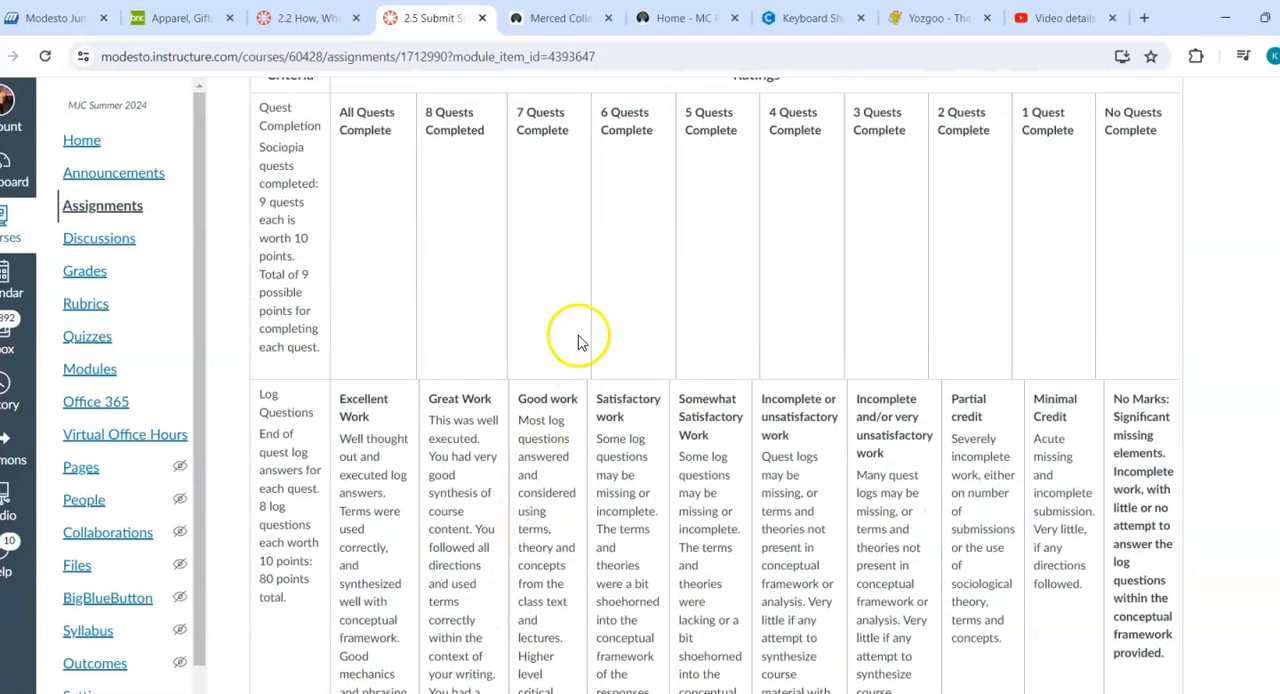
{"action": "mouse_move", "coordinate": [1052, 244]}
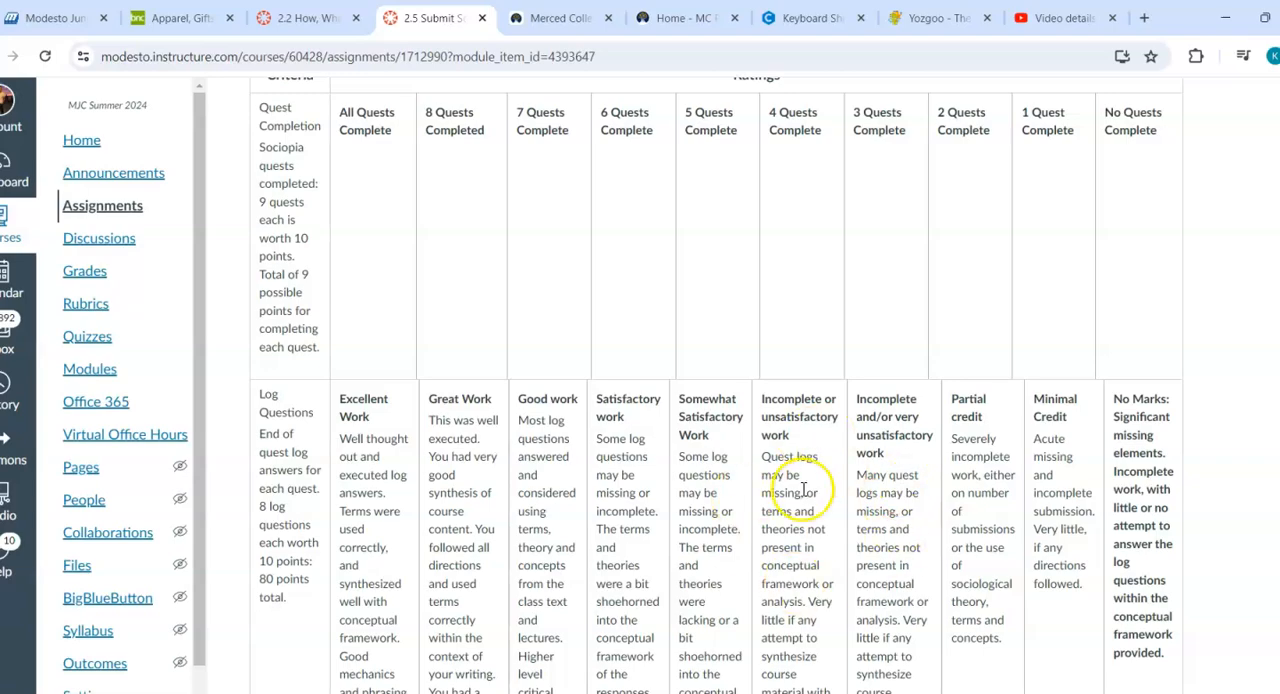
{"action": "scroll", "scroll_direction": "down", "scroll_amount": 3}
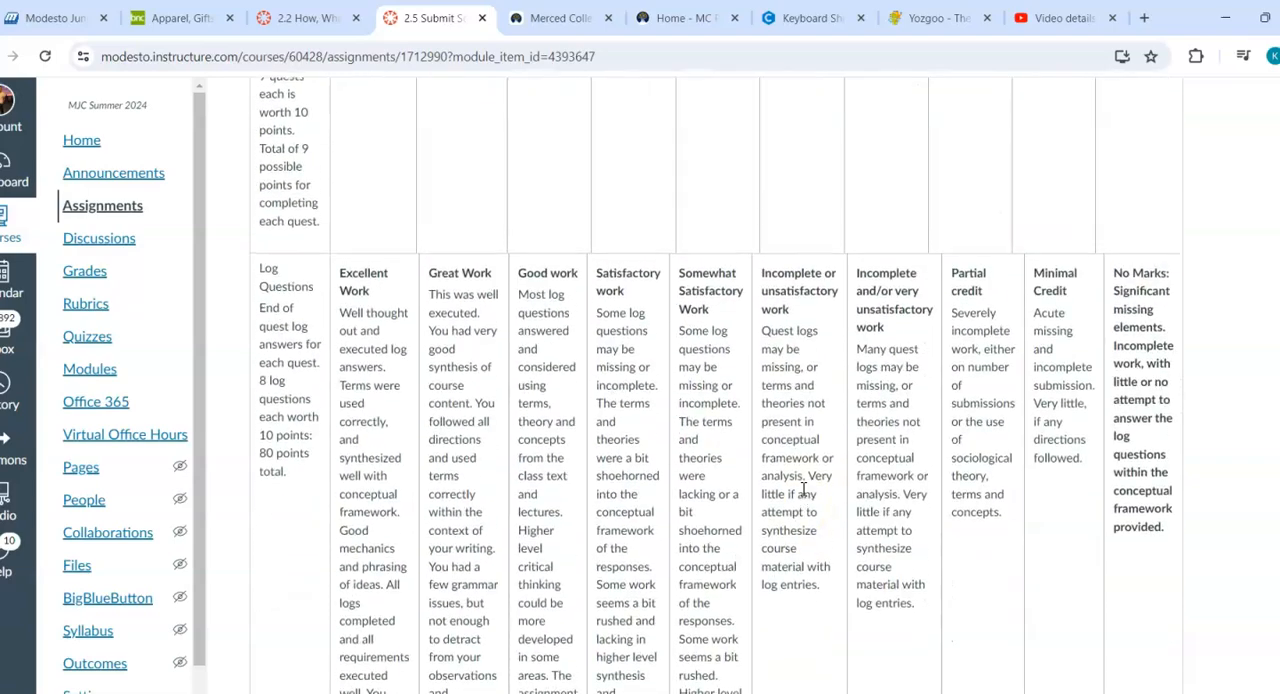
{"action": "scroll", "scroll_direction": "up", "scroll_amount": 3}
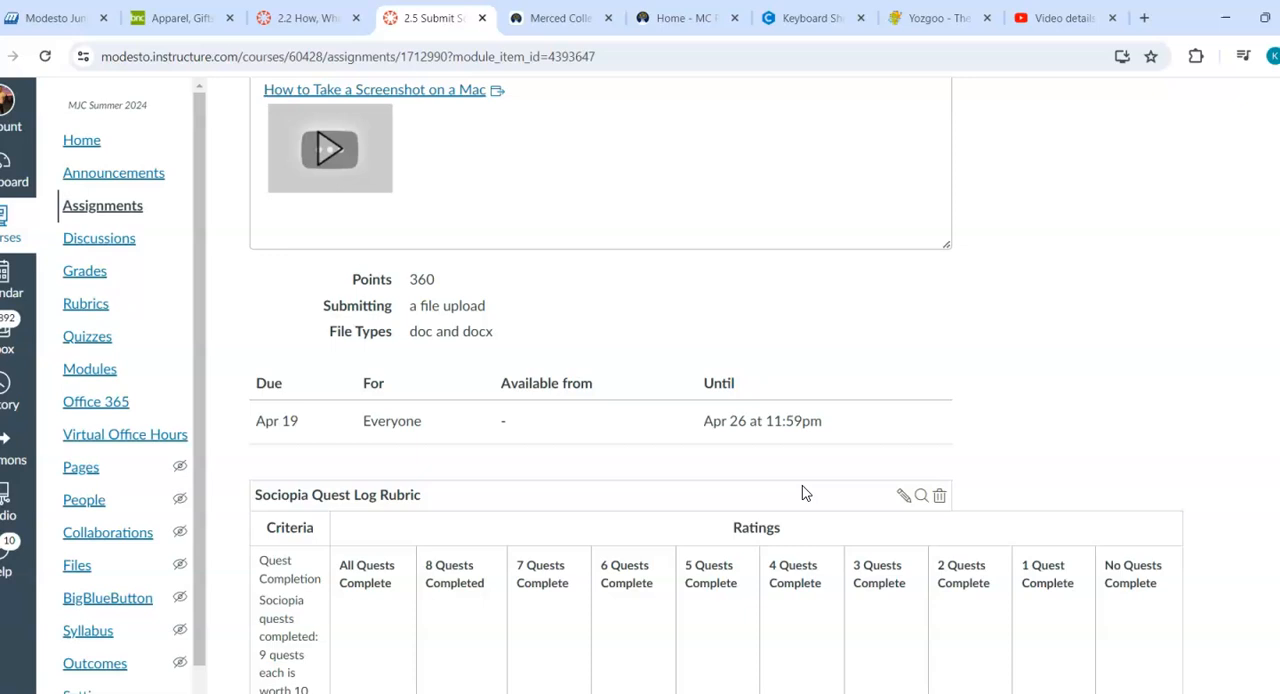